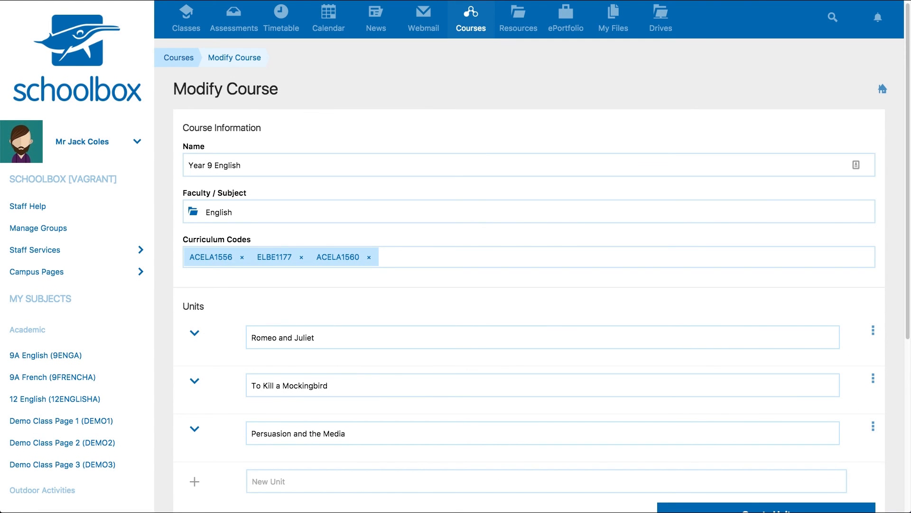
mouse_move(208, 327)
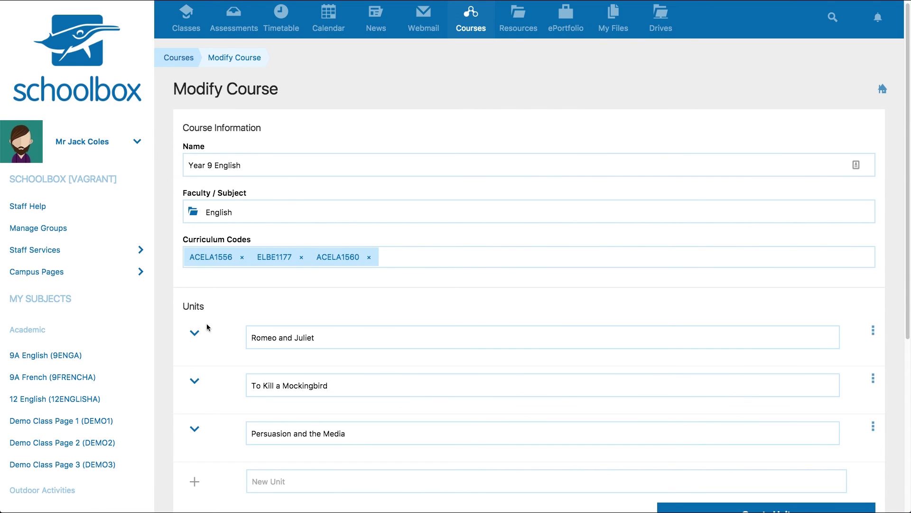
Expand the Romeo and Juliet unit to list its five activities
left_click(194, 333)
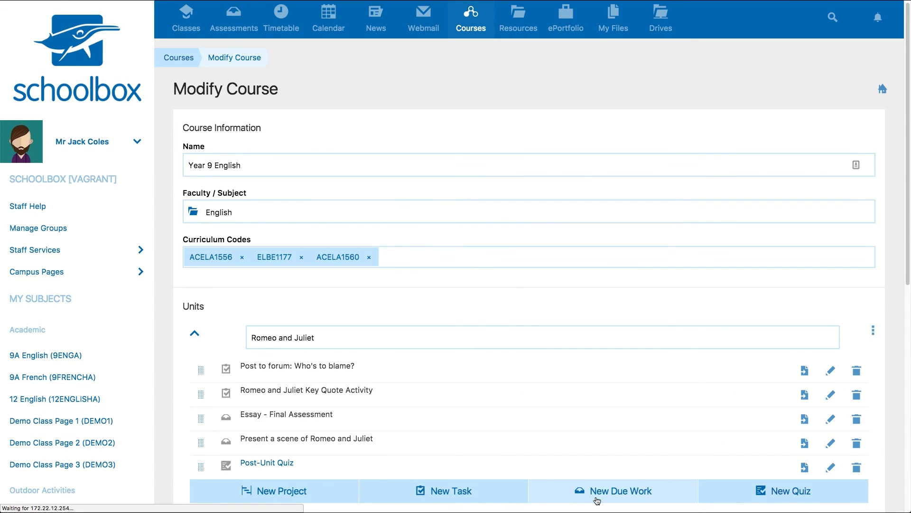
Create new due work titled 'Romeo and Juliet Assessment Task' with type Assignment
left_click(613, 490)
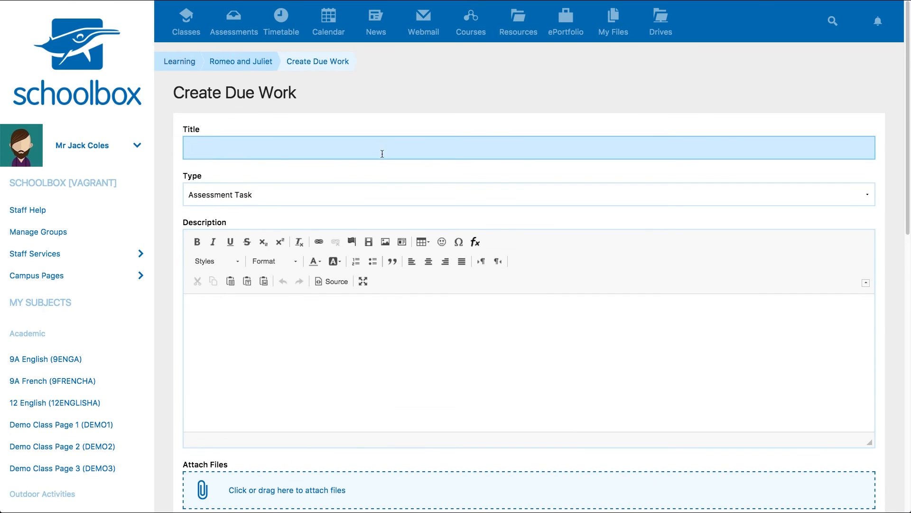
type("Romeo and Juliet Assessment Task")
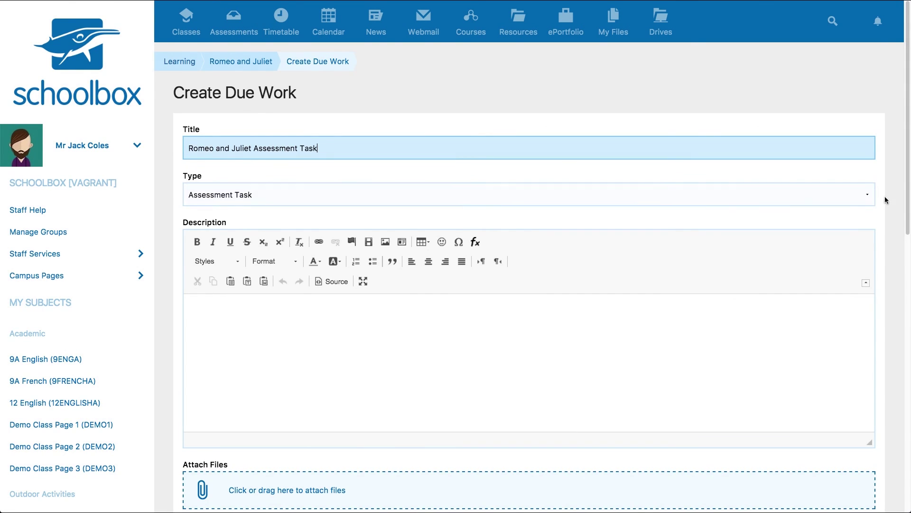
left_click(526, 197)
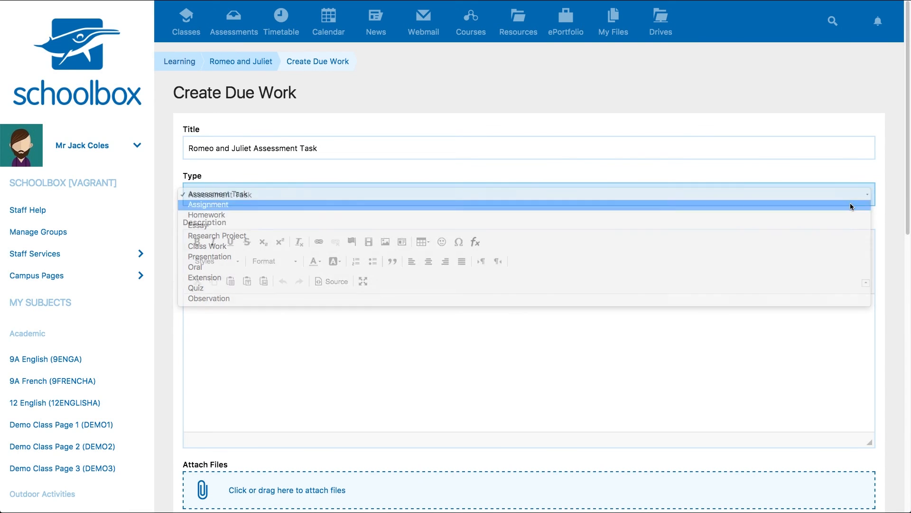
left_click(208, 204)
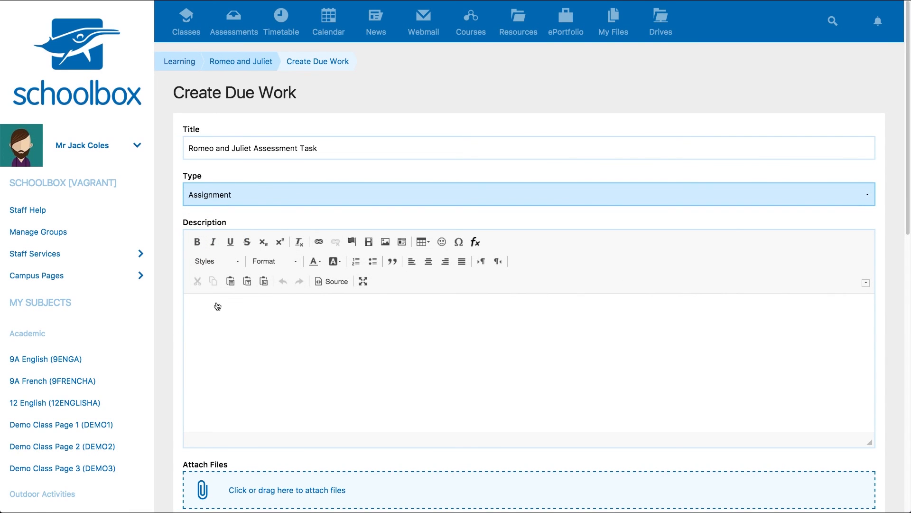
Enter a description beginning 'Romeo and Juliet Summary. Romeo and Juliet is set in Verona, Italy'
type("Romeo and Juliet Summary. Romeo and Juliet is set in Verona, Italy, where there is an ongoing feud between the Montague and Capulet families. The play opens with servants from both houses engaged in a street brawl that eventually draws in the family patriarchs and the city officials, including Prince Escalus.")
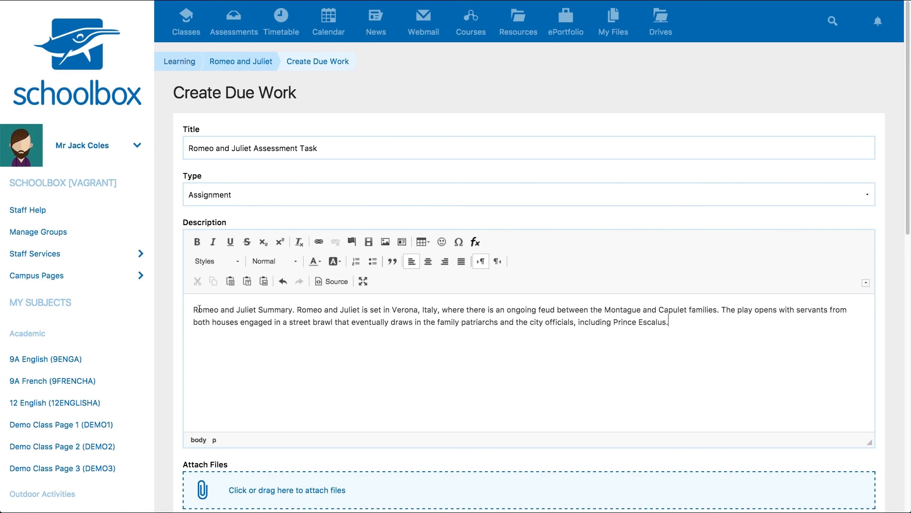
scroll("down", 3)
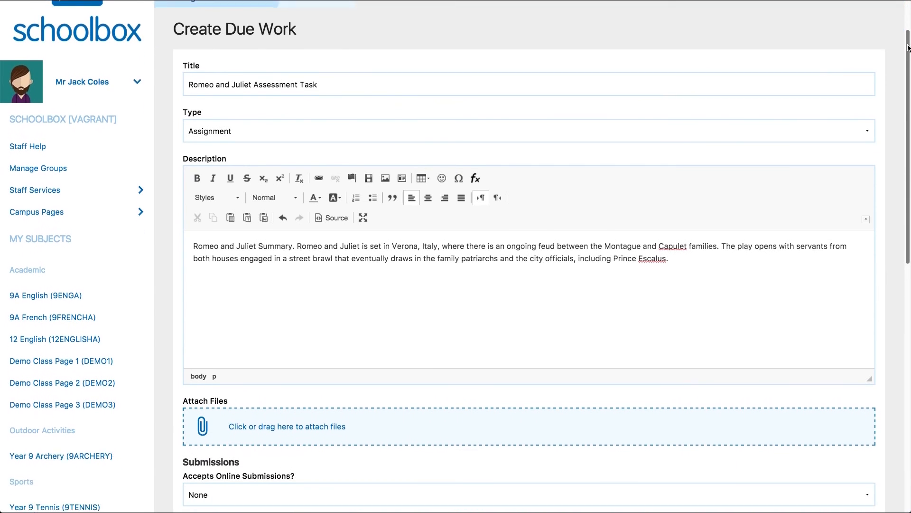
Set Accepts Online Submissions to Multiple and Activity Duration to 2
scroll("down", 3)
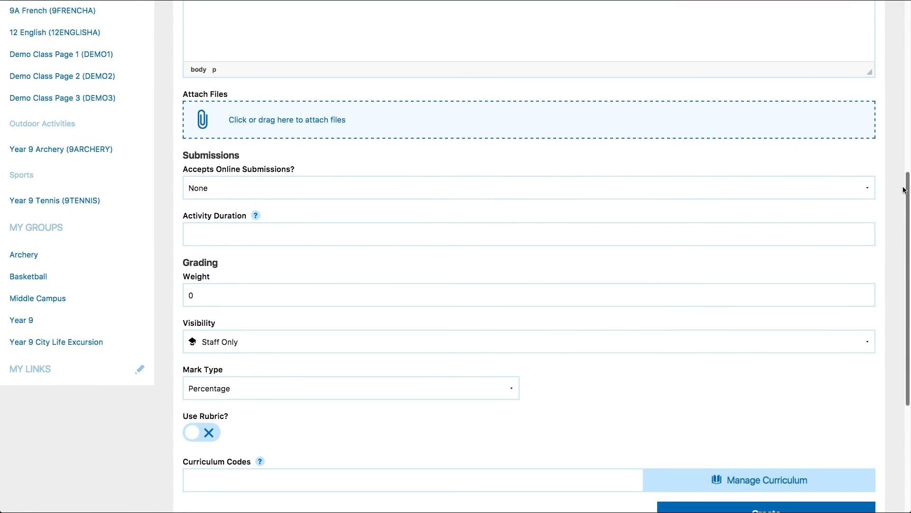
left_click(528, 174)
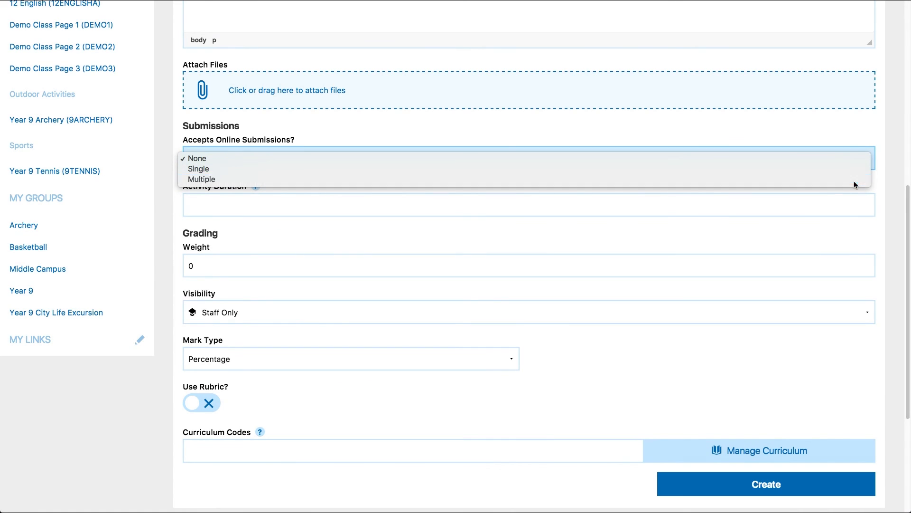
left_click(202, 179)
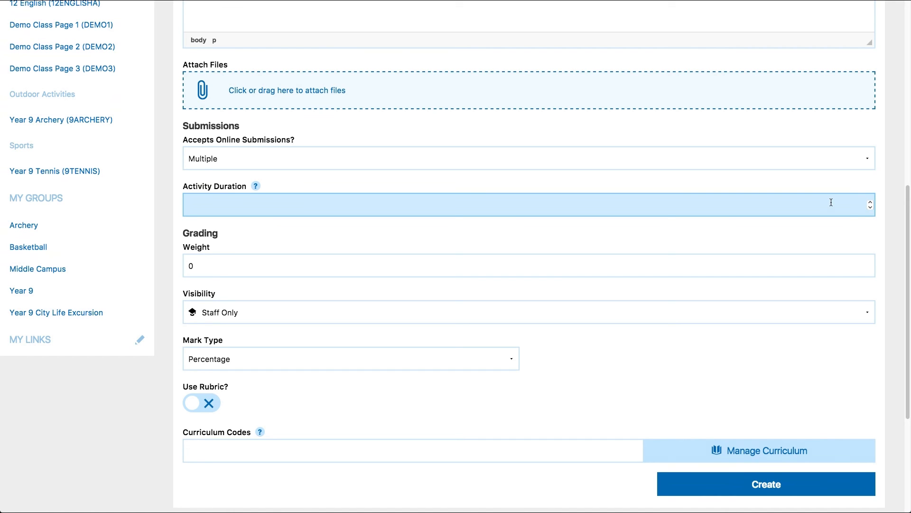
type("2")
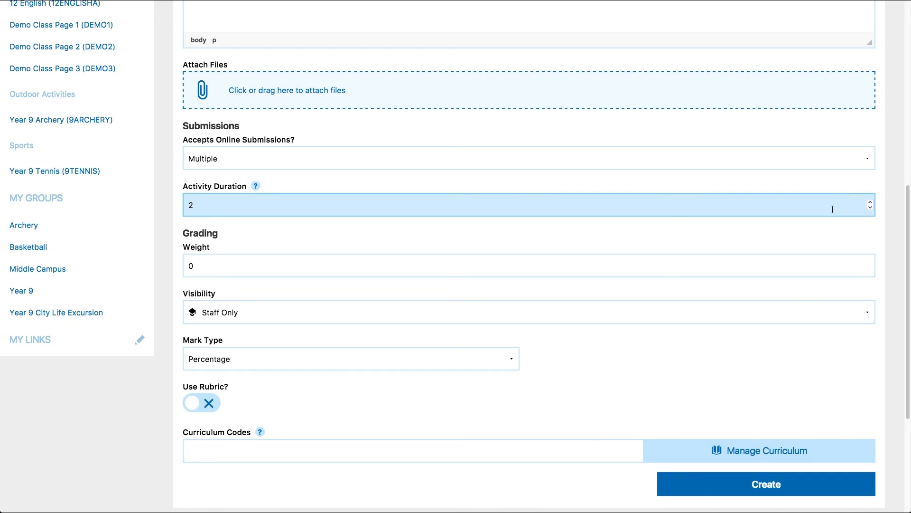
Enter 20 in the Grading Weight field
left_click(523, 274)
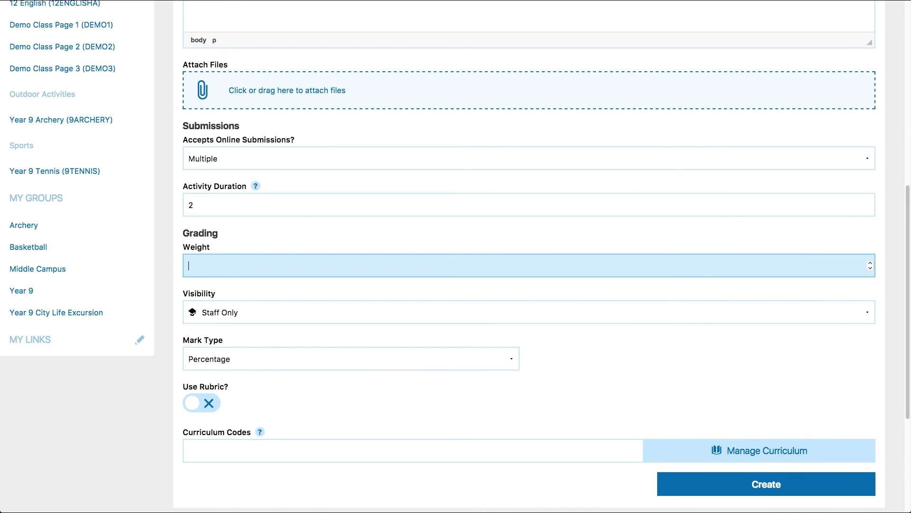
type("20")
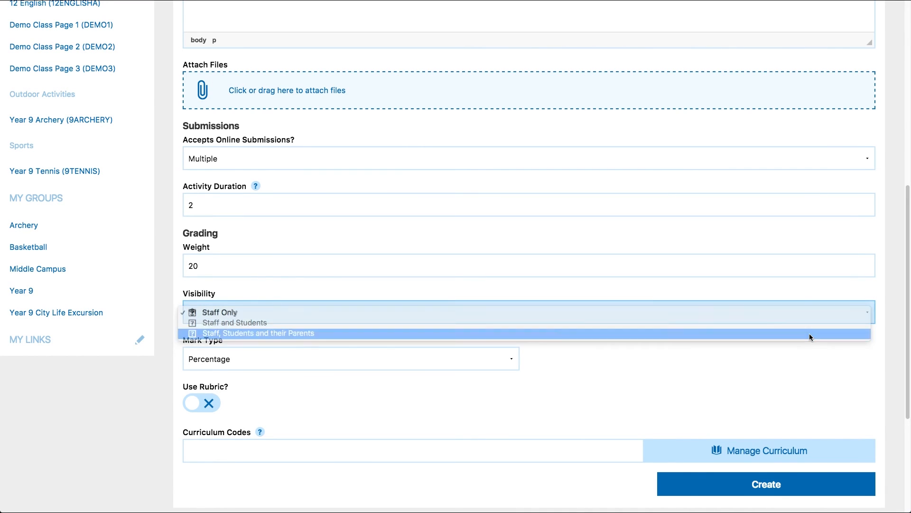
Show to staff, students and parents; use Letter Grade, Satisfactory scheme, and enable rubric
left_click(257, 333)
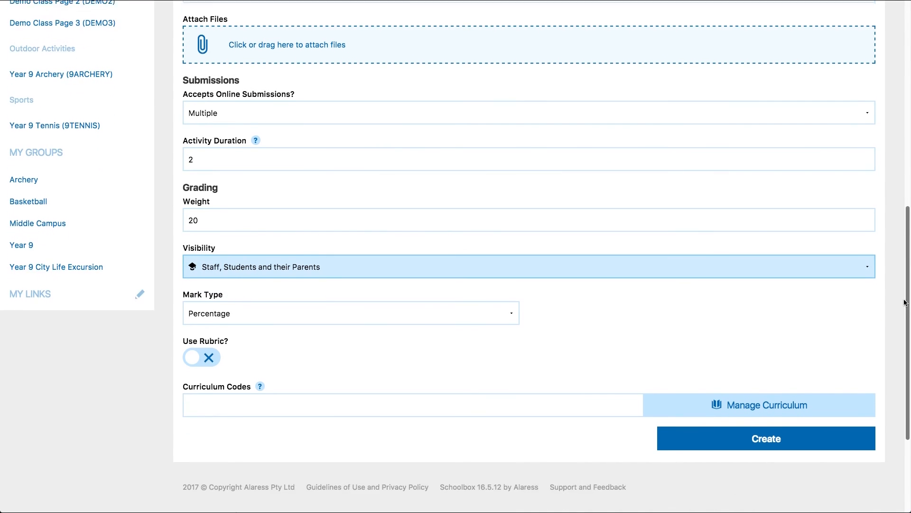
left_click(350, 313)
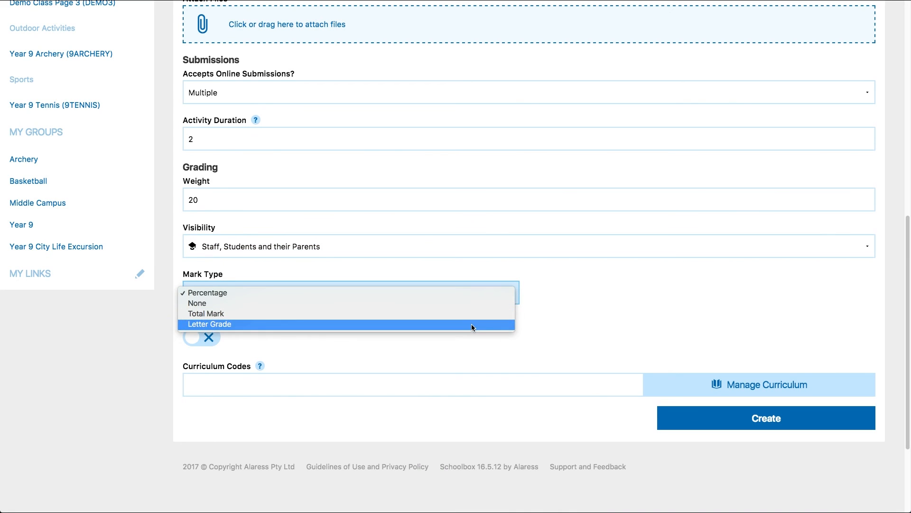
left_click(209, 324)
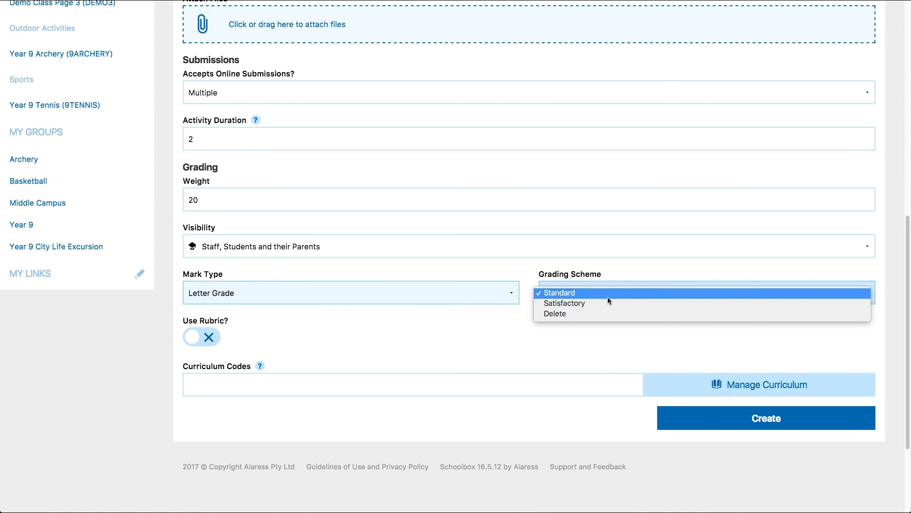
left_click(564, 303)
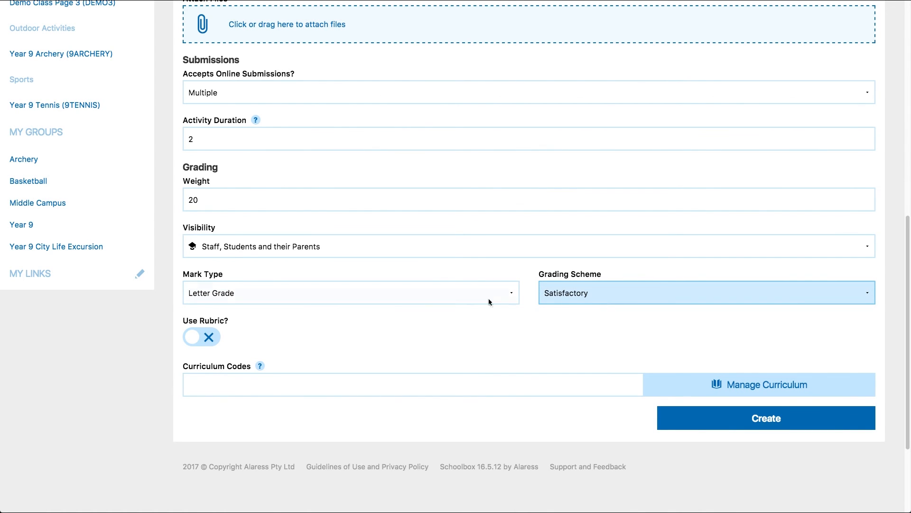
left_click(201, 336)
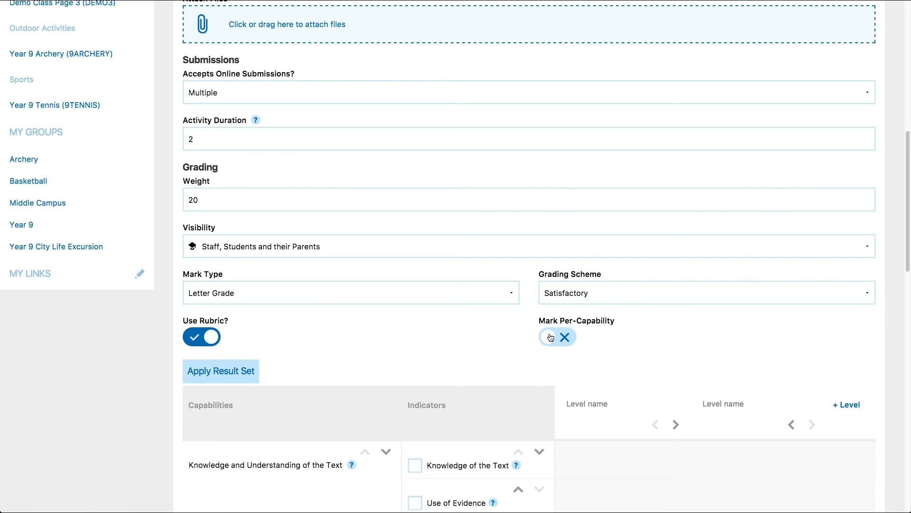
Turn on Mark Per-Capability and submit the due work with Create
left_click(557, 337)
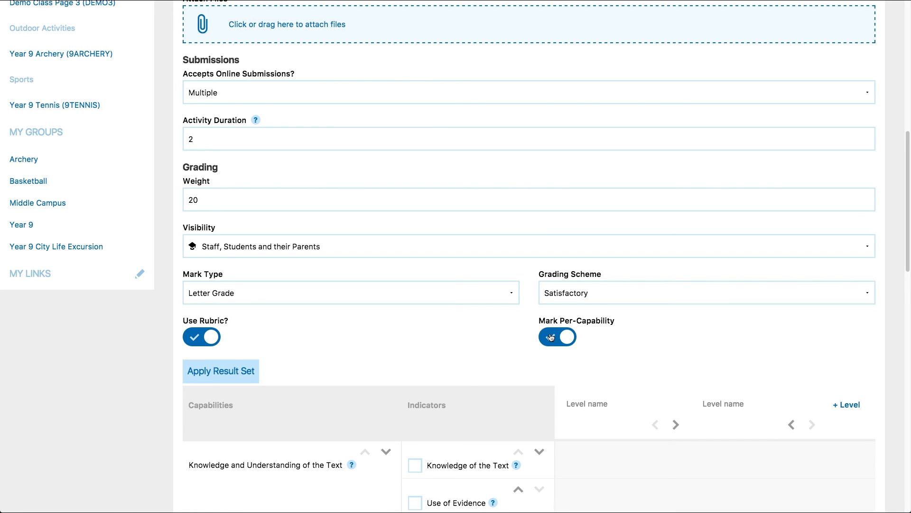
scroll("down", 3)
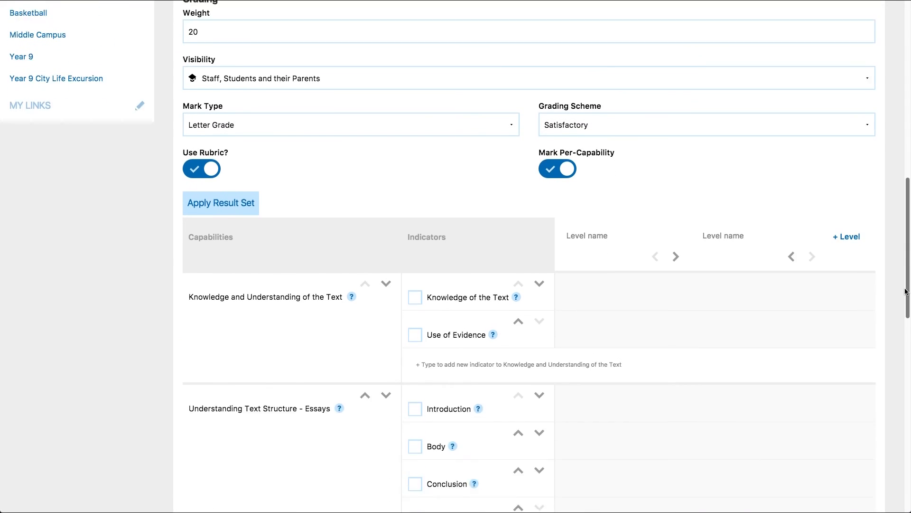
scroll("down", 3)
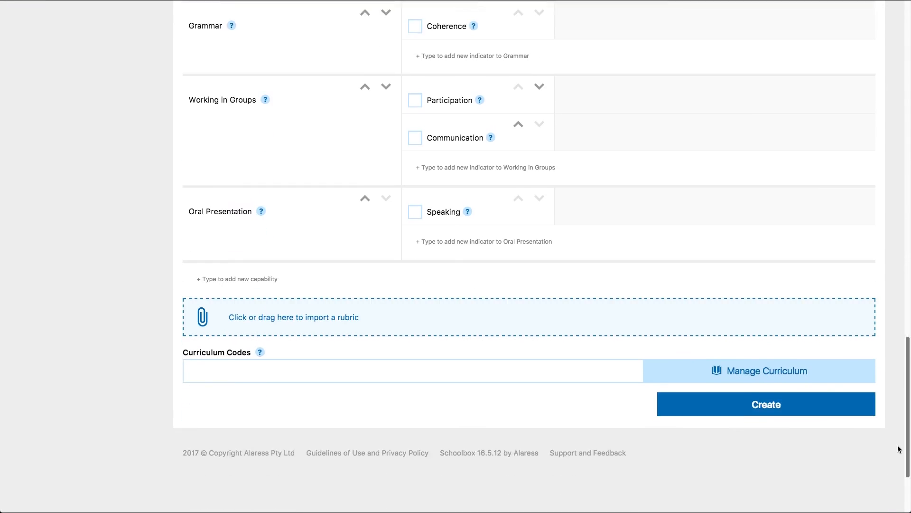
scroll("down", 3)
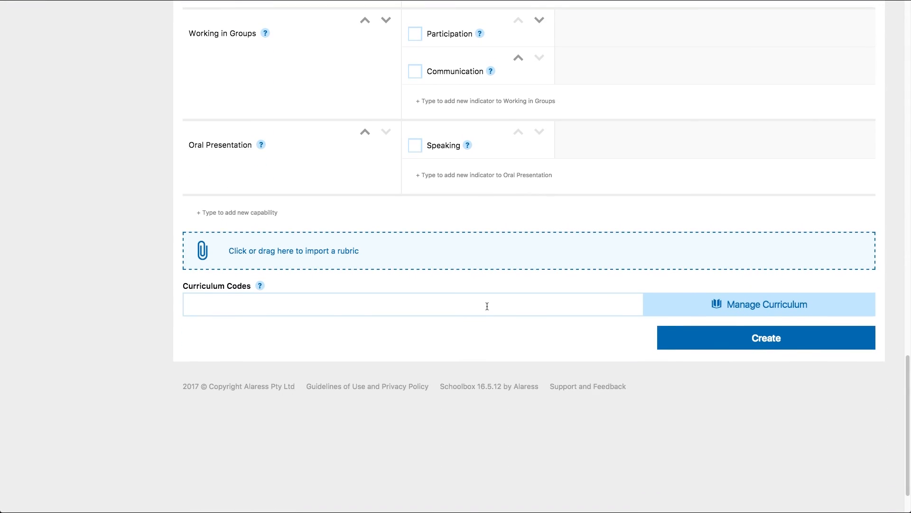
left_click(766, 337)
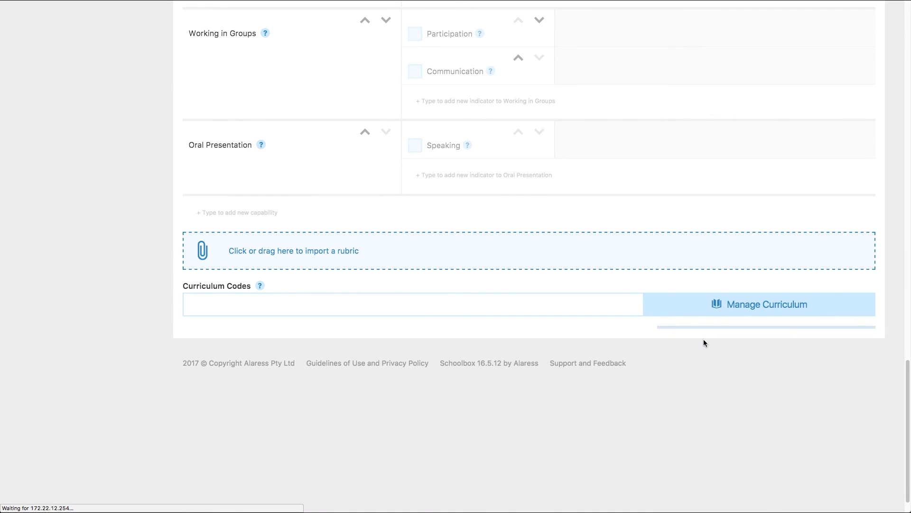